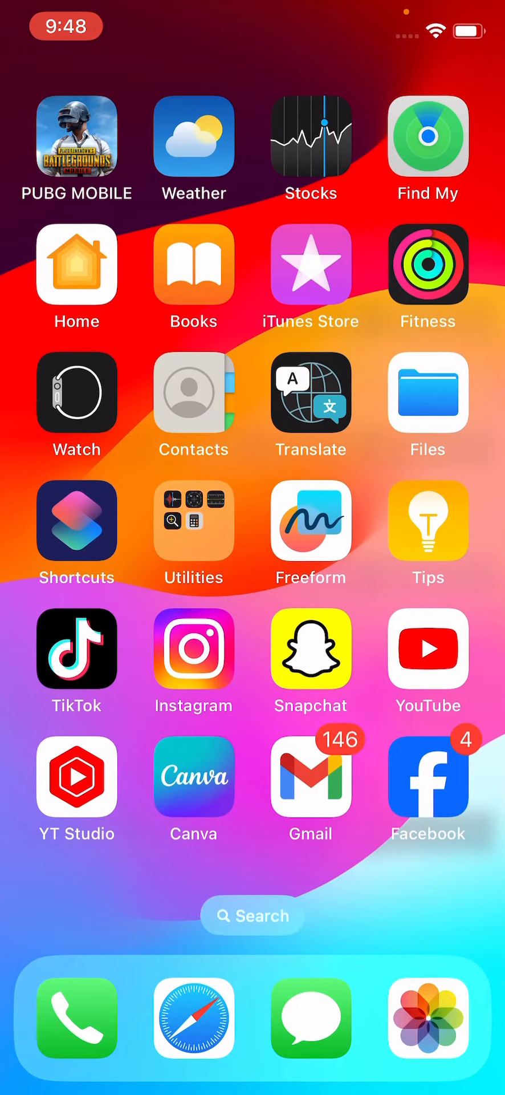
Begin a new personal automation and scroll to the App trigger in the trigger list.
click(76, 520)
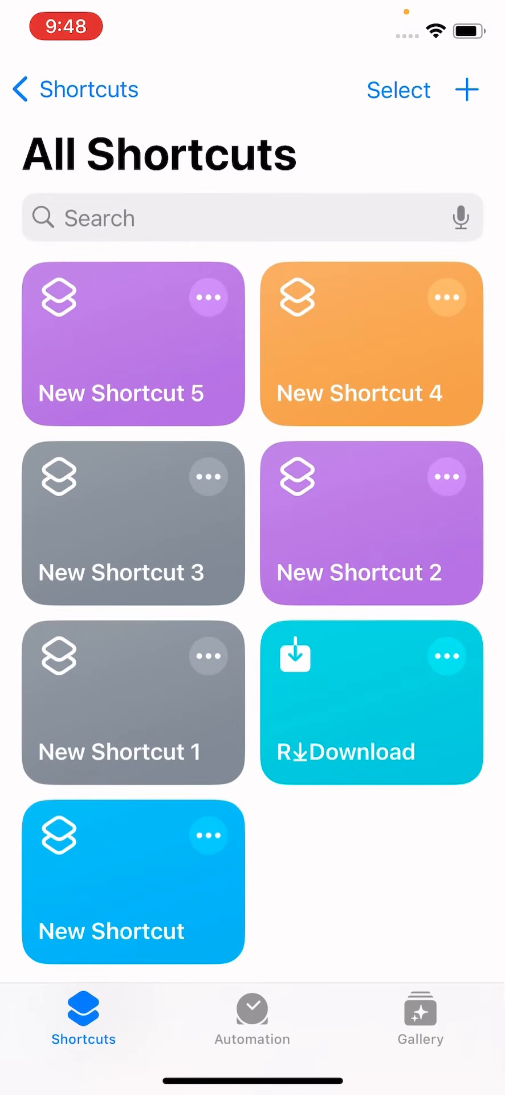
click(252, 1018)
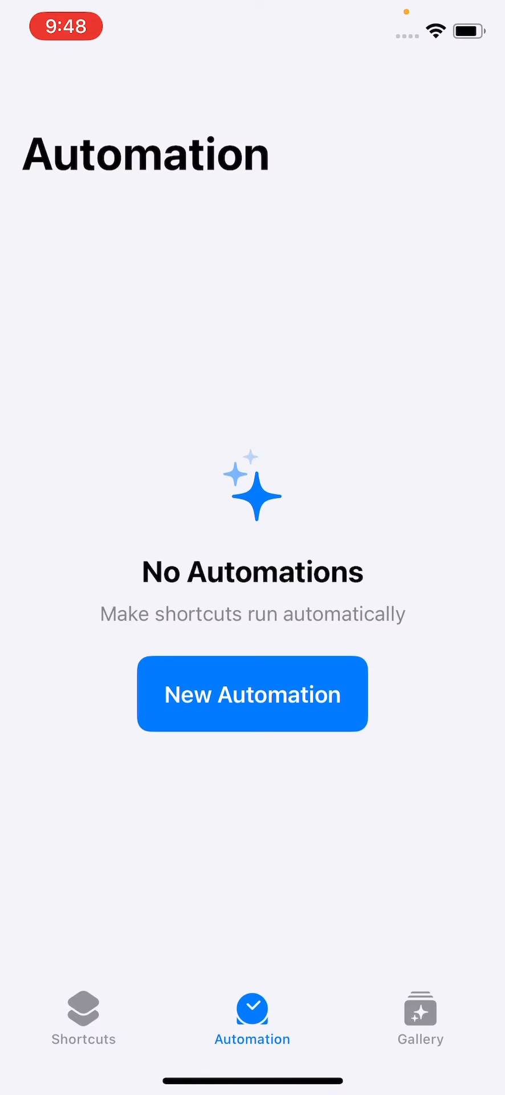
click(252, 693)
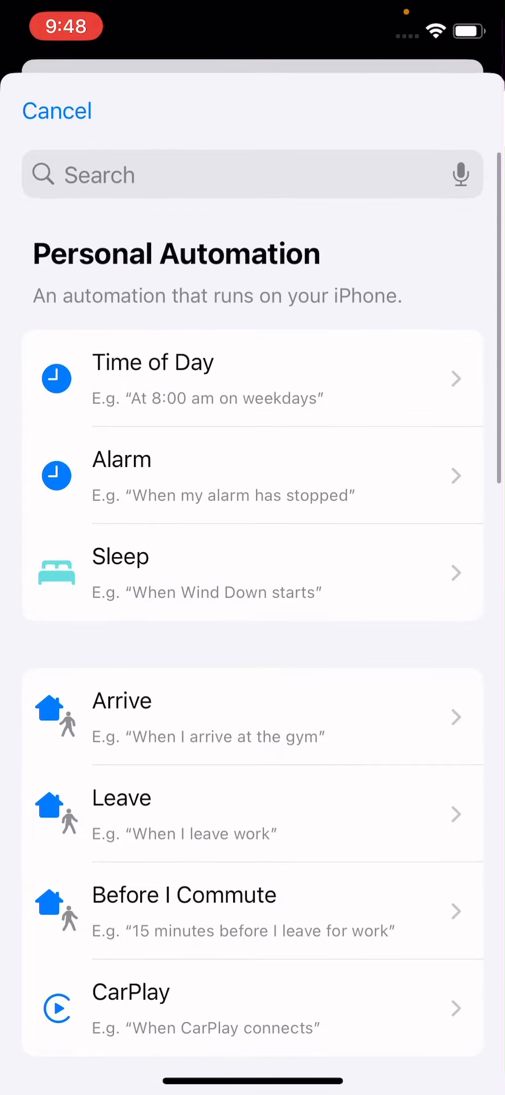
scroll(down, 3)
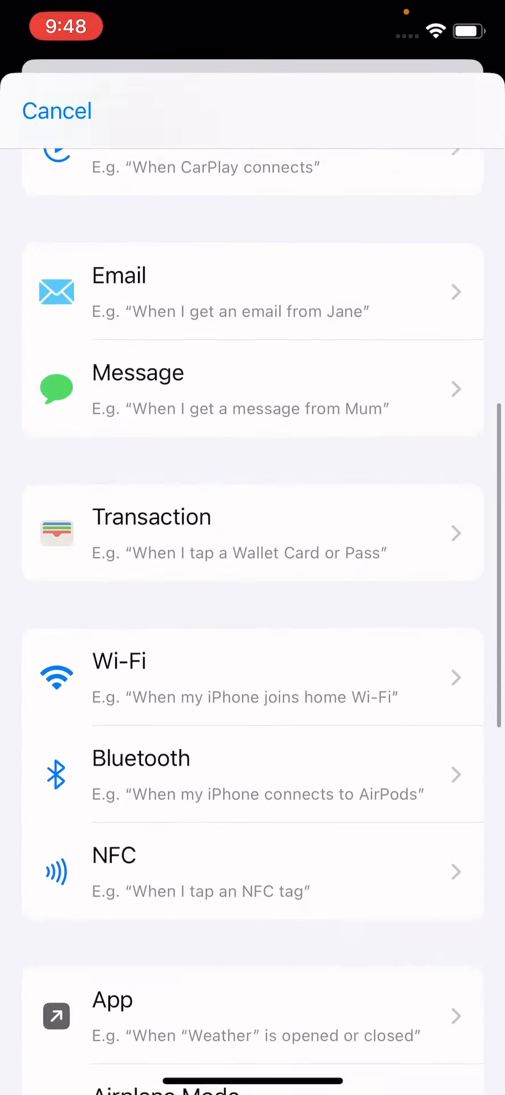
scroll(down, 3)
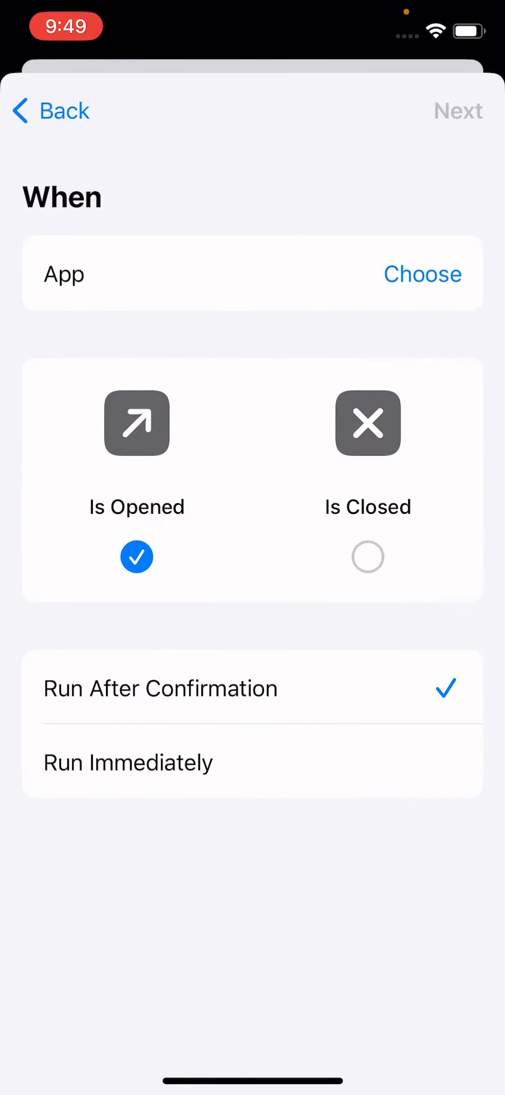
Choose Instagram as the trigger app, run immediately, and continue to the actions screen.
click(422, 272)
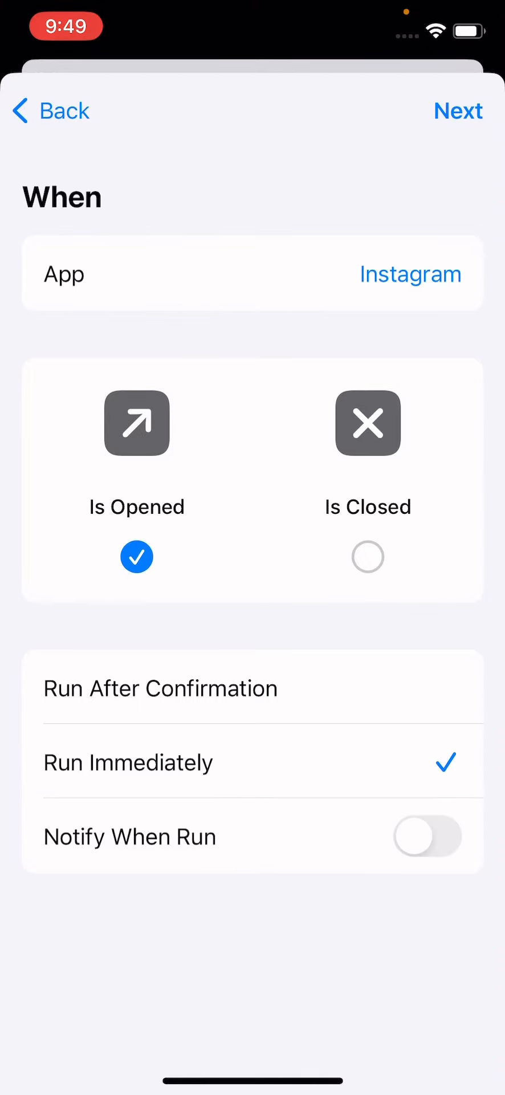
click(459, 110)
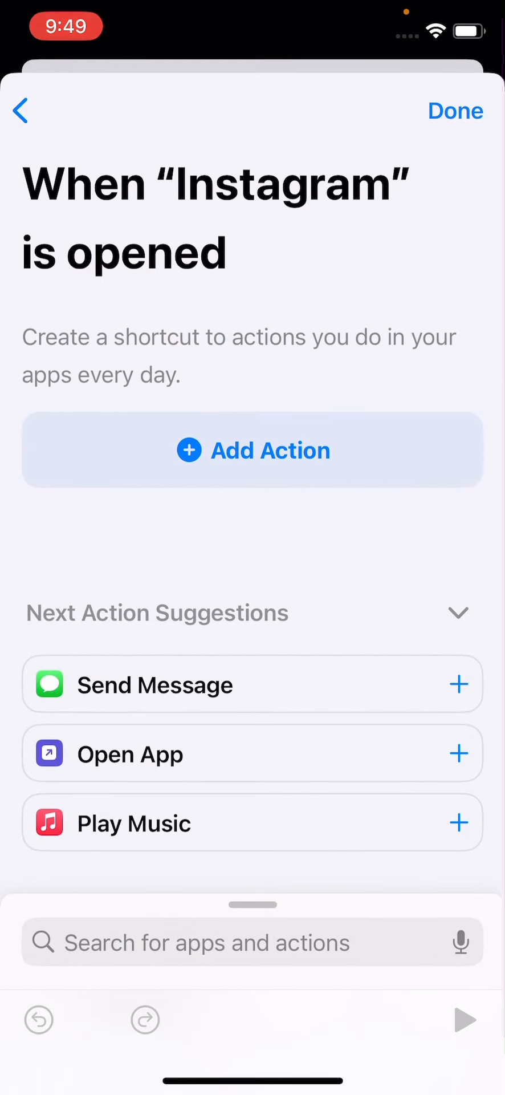
Search 'Lock', add the Lock Screen action as the only action, and save the automation.
click(253, 449)
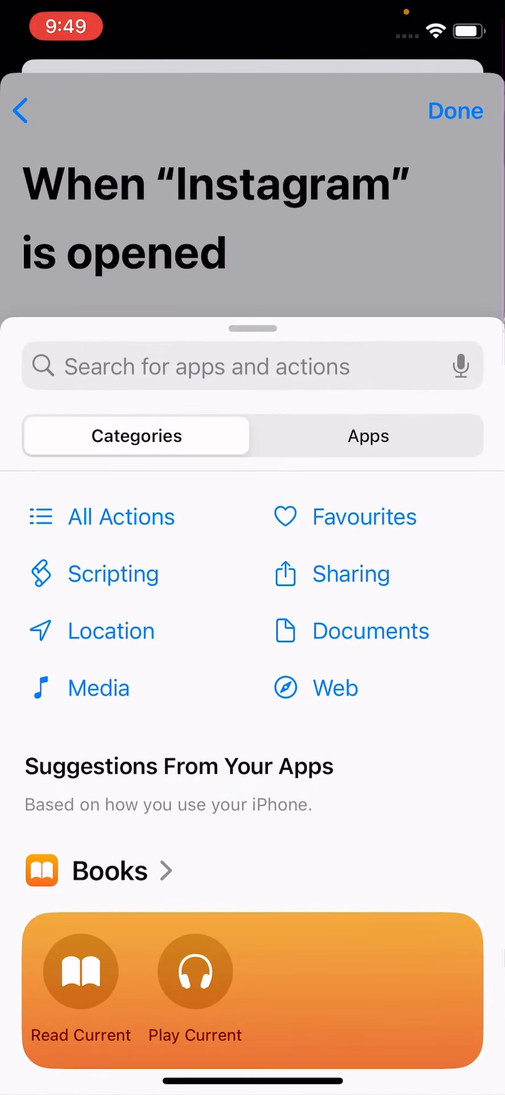
text(Lo)
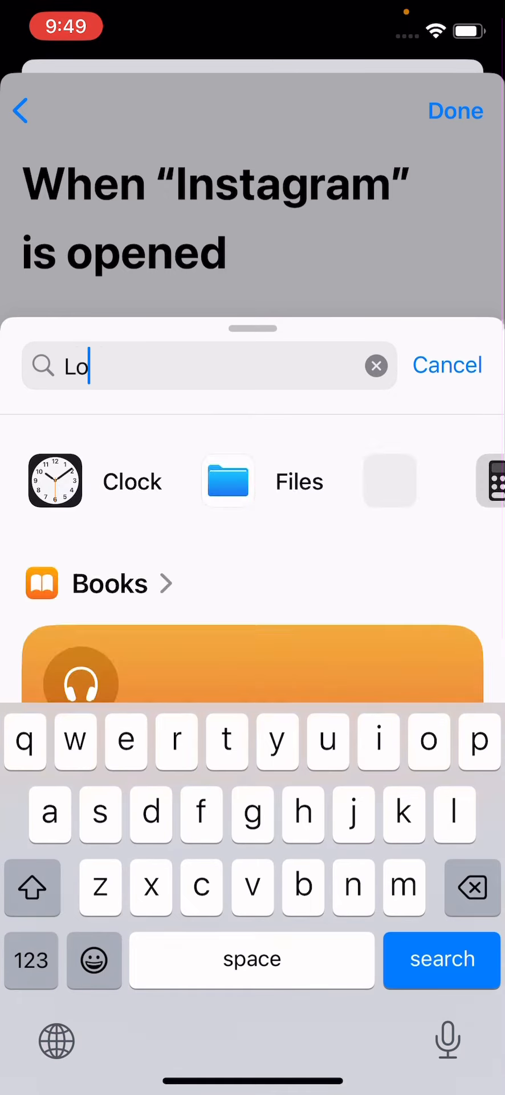
text(ck)
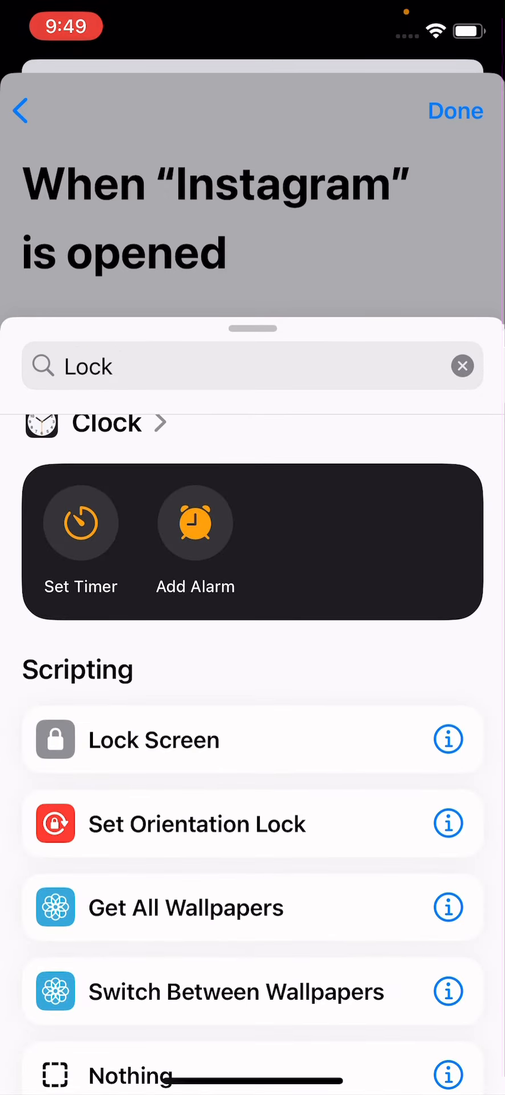
click(154, 739)
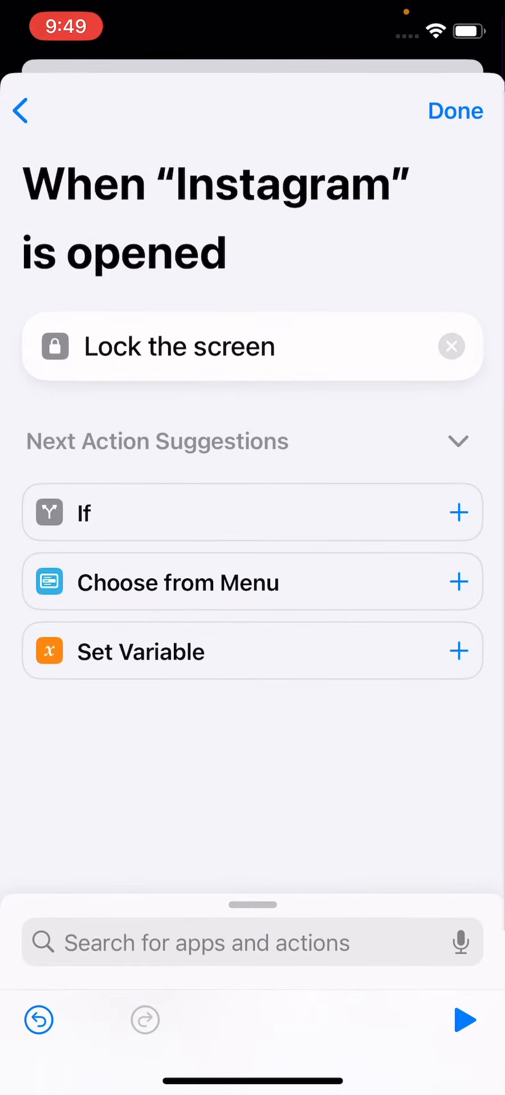
click(455, 110)
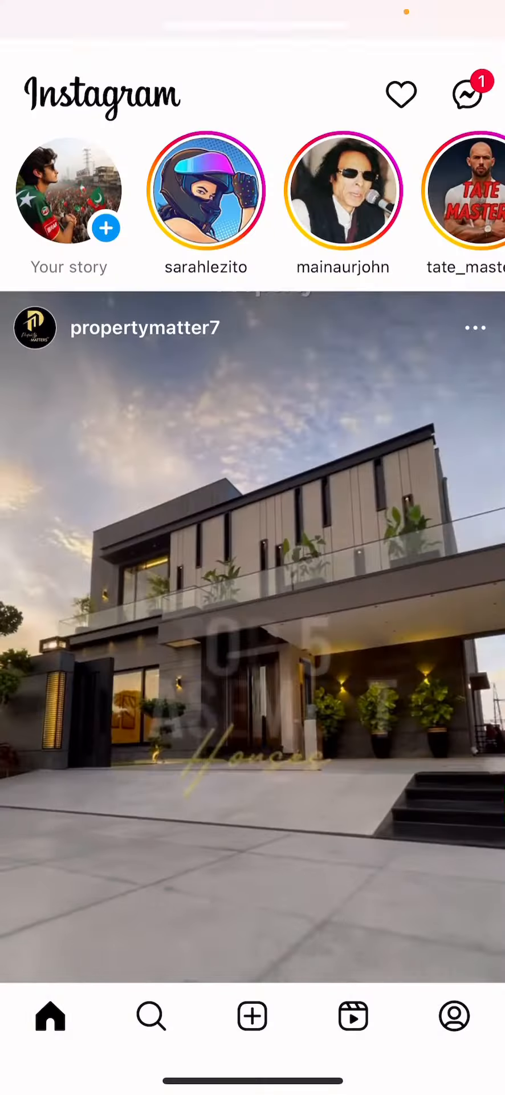
Return to the home screen after Instagram opened and the automation locked the phone.
key(home)
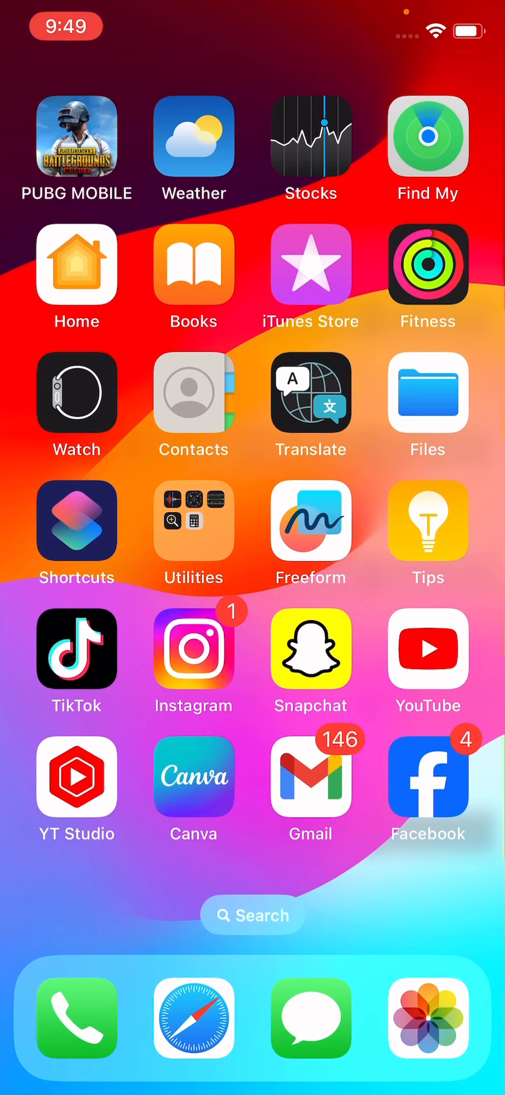